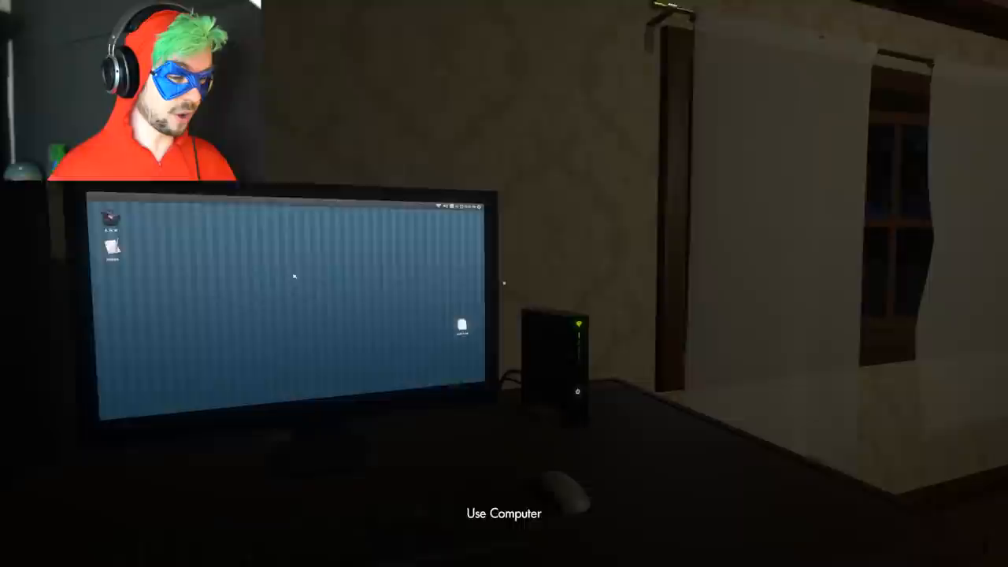
# - Sit at the in-game computer to reach The Deep Wiki I list beside Notes
pyautogui.click(503, 513)
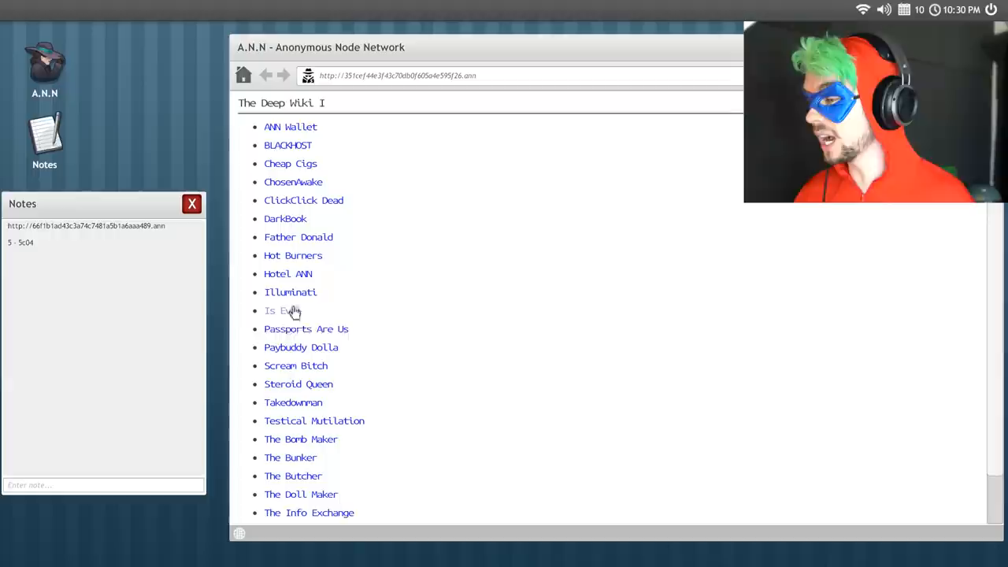
# - Scroll the Deep Wiki list and open The Info Exchange site
pyautogui.scroll(-3)
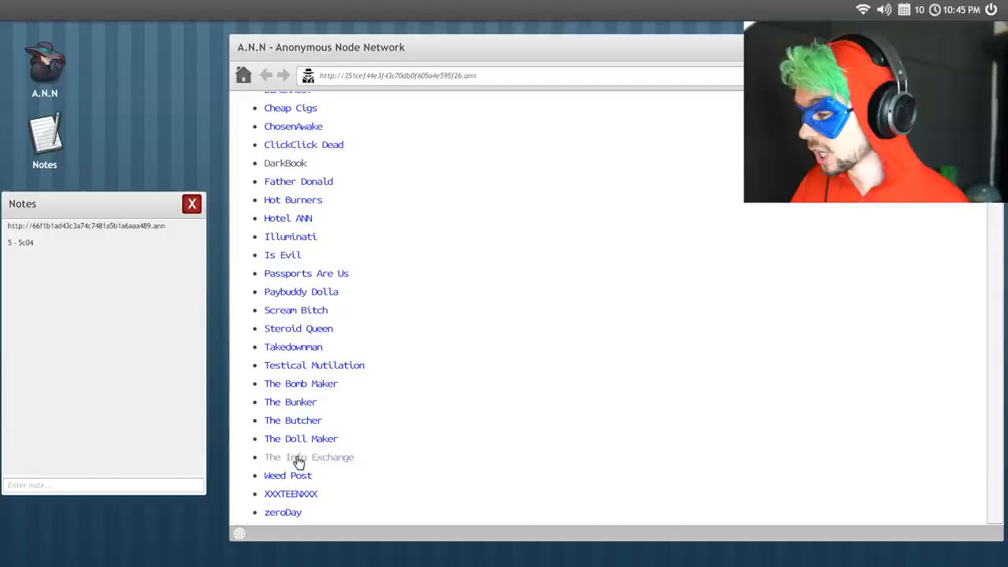
pyautogui.click(309, 457)
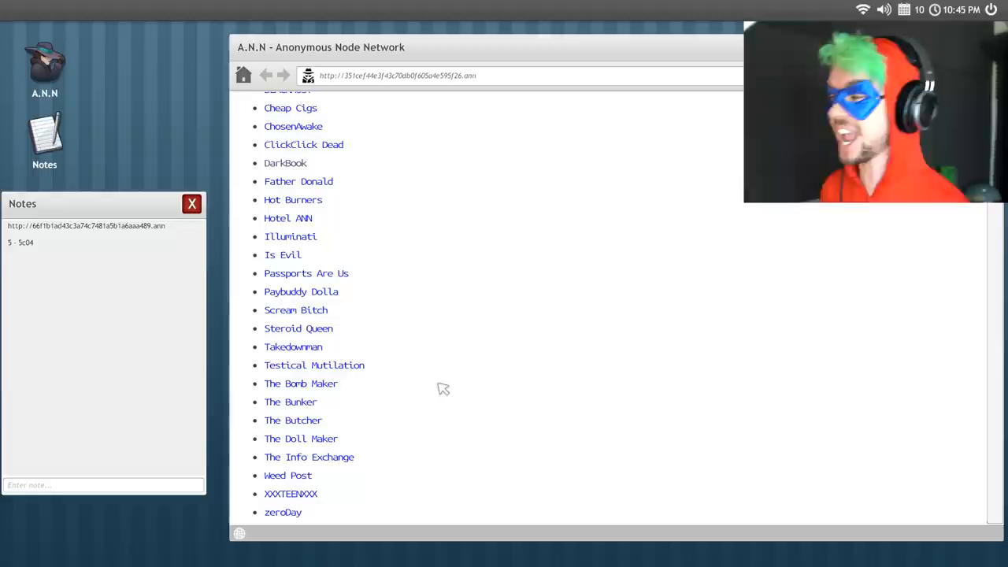
pyautogui.moveTo(305, 360)
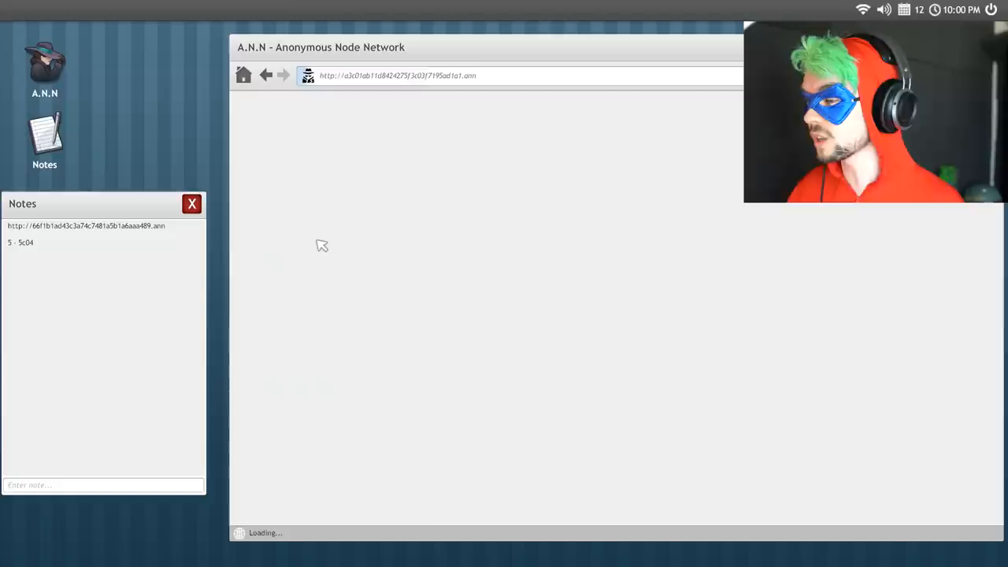
# - Return to The Deep Wiki I page using the A.N.N home icon
pyautogui.click(244, 74)
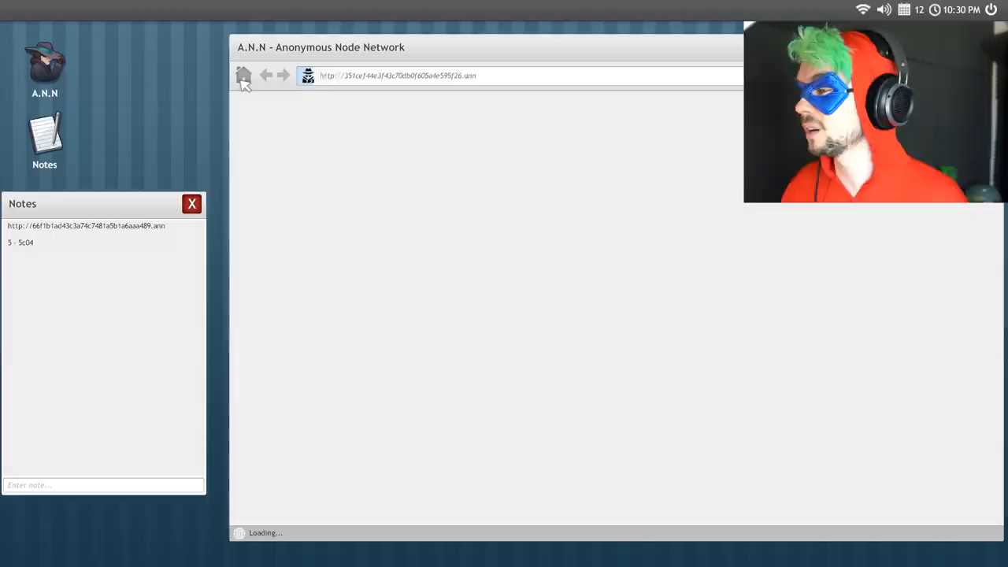
pyautogui.click(243, 74)
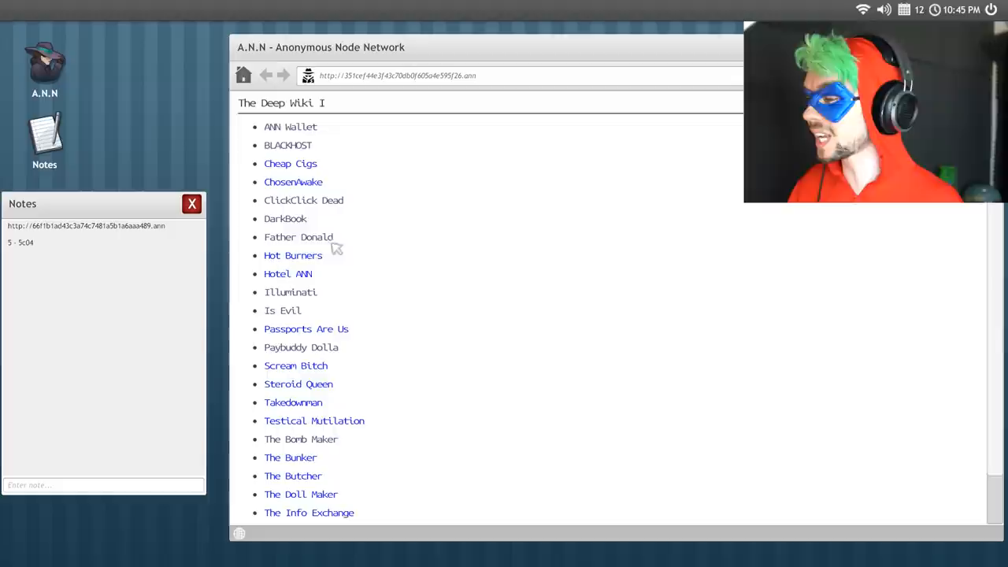
pyautogui.click(292, 403)
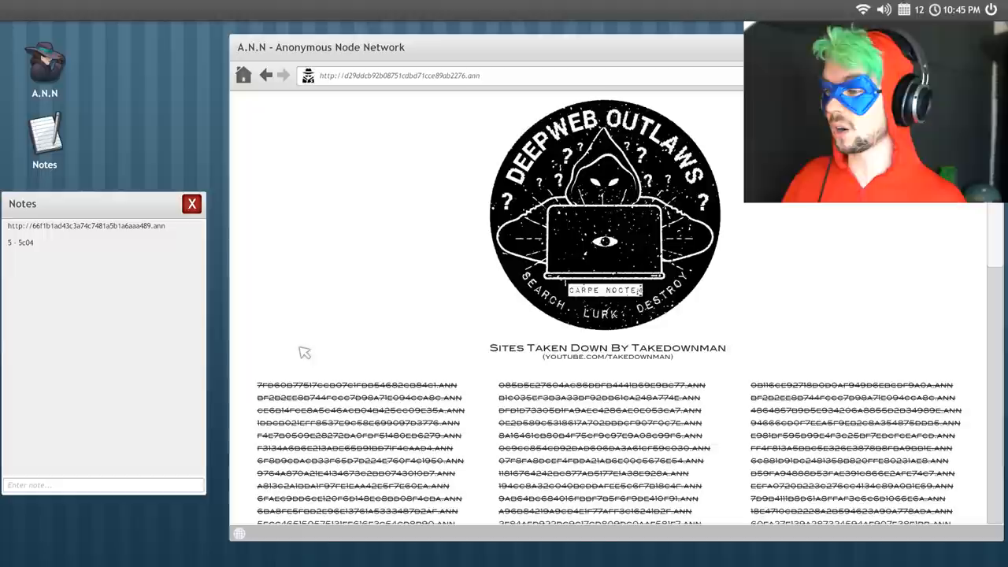
pyautogui.scroll(-3)
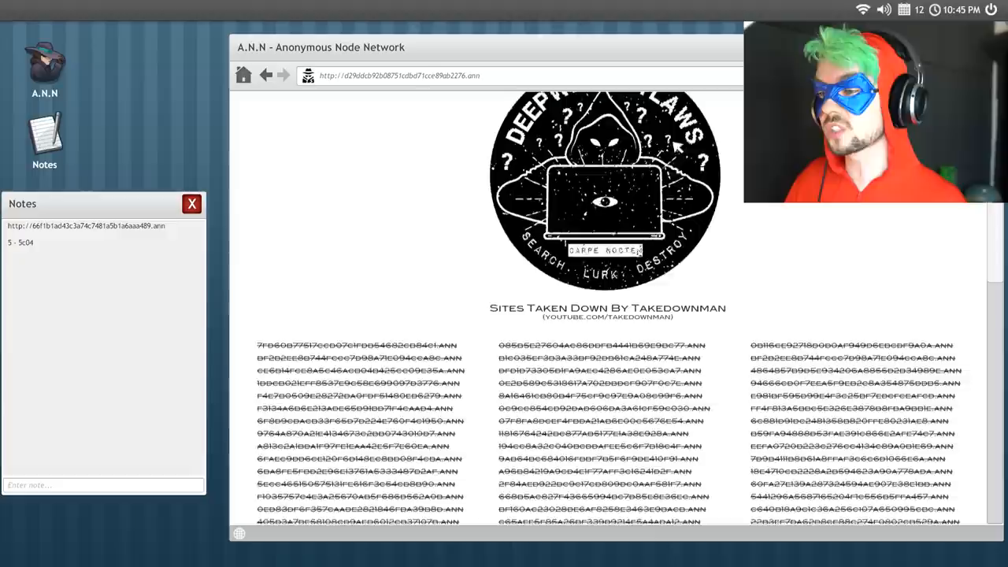
pyautogui.scroll(-3)
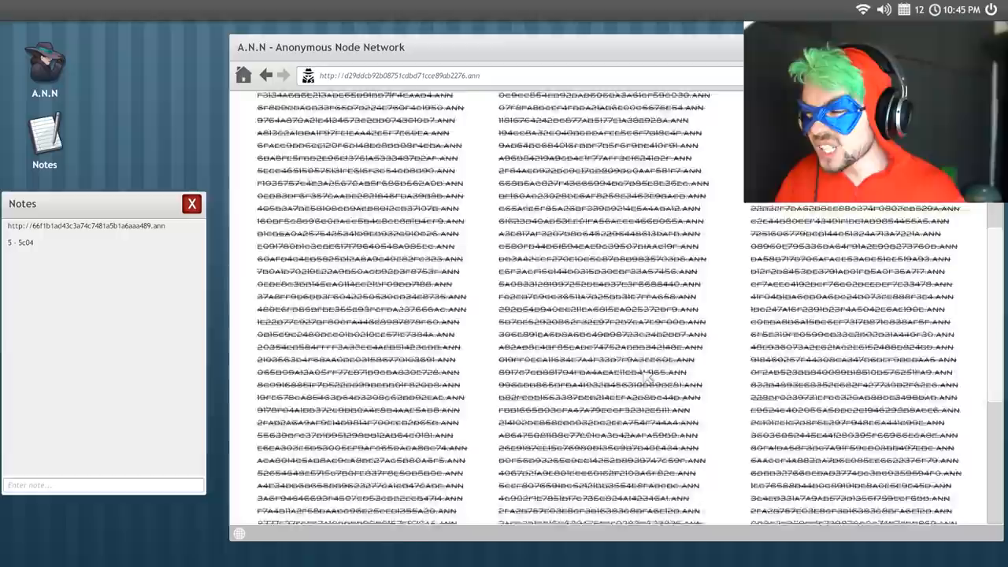
pyautogui.scroll(-3)
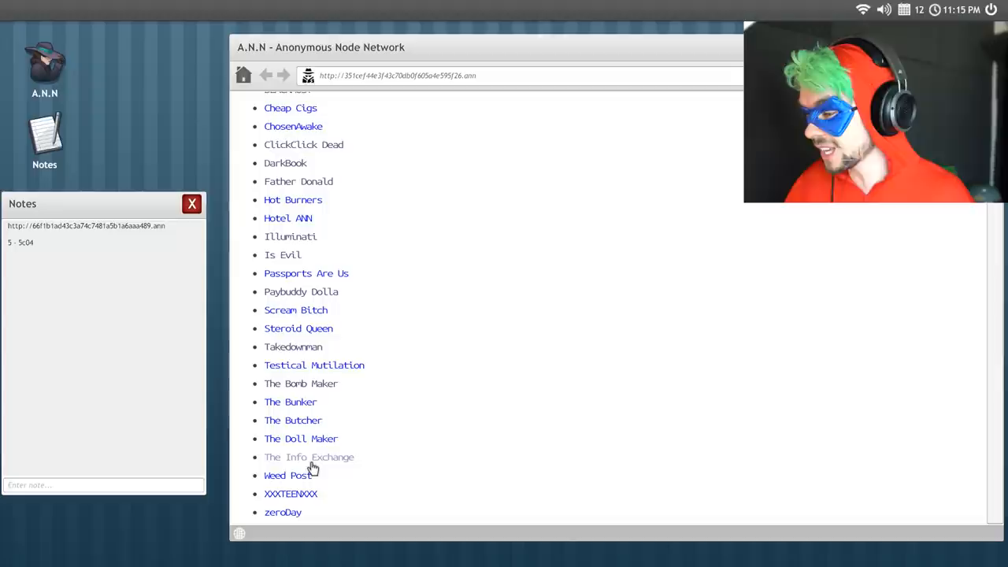
# - Browse The Bunker's weapon listings, then load the Hot Burners gun store
pyautogui.click(290, 401)
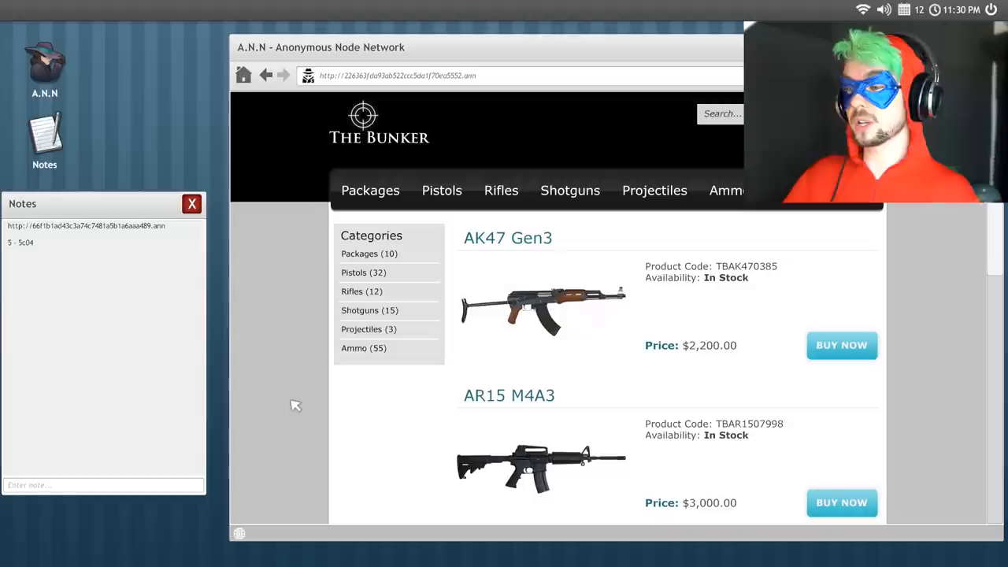
pyautogui.scroll(-3)
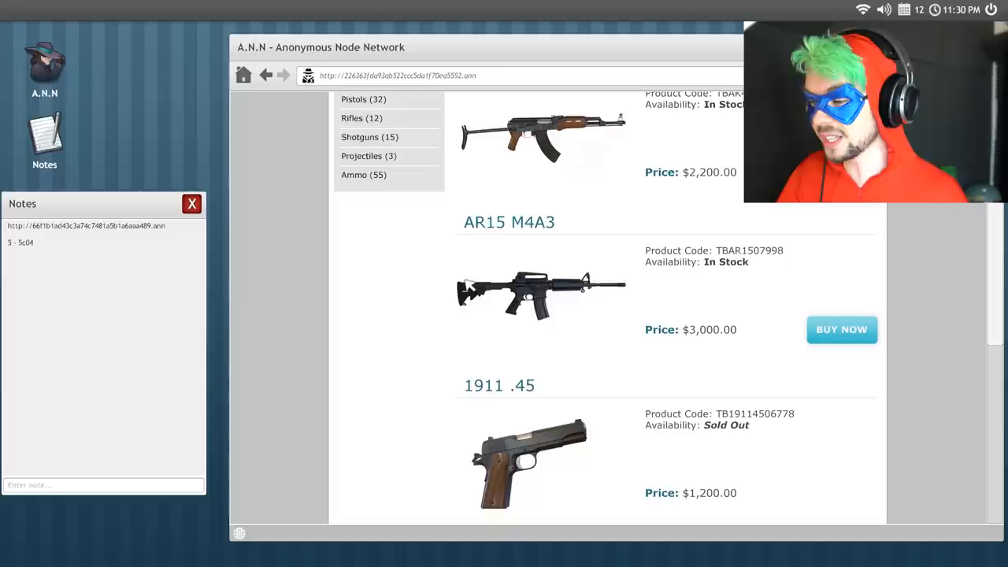
pyautogui.scroll(-3)
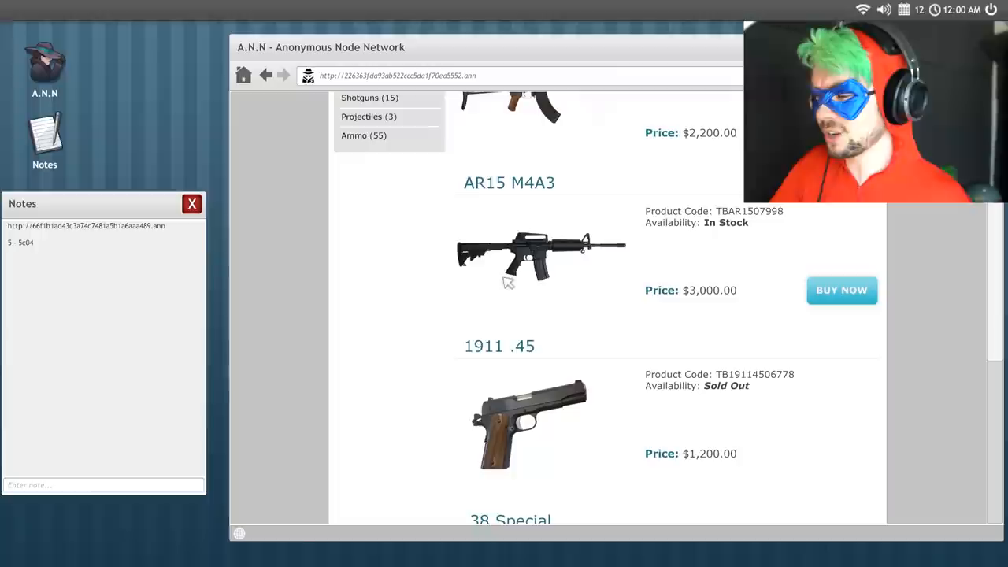
pyautogui.scroll(-3)
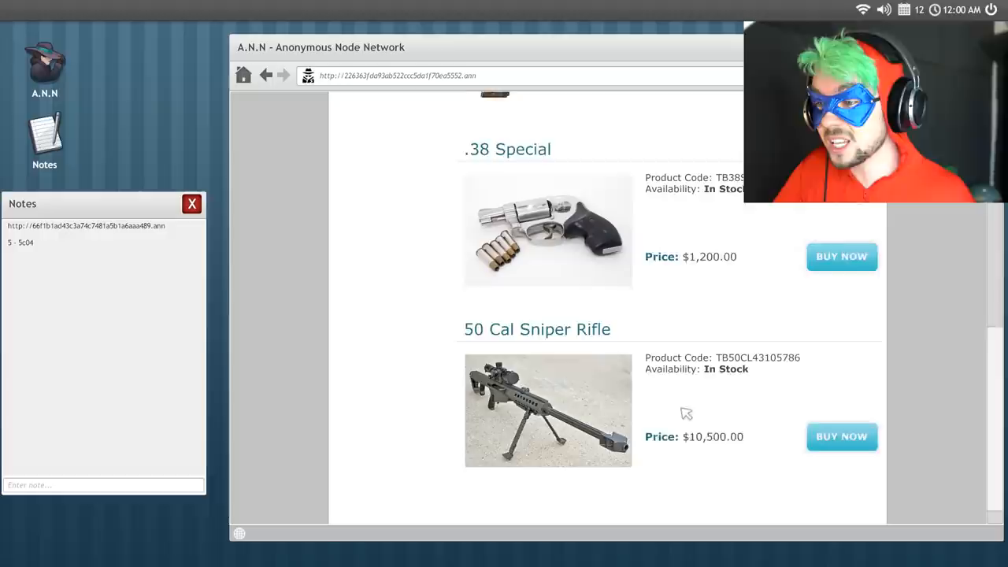
pyautogui.click(841, 436)
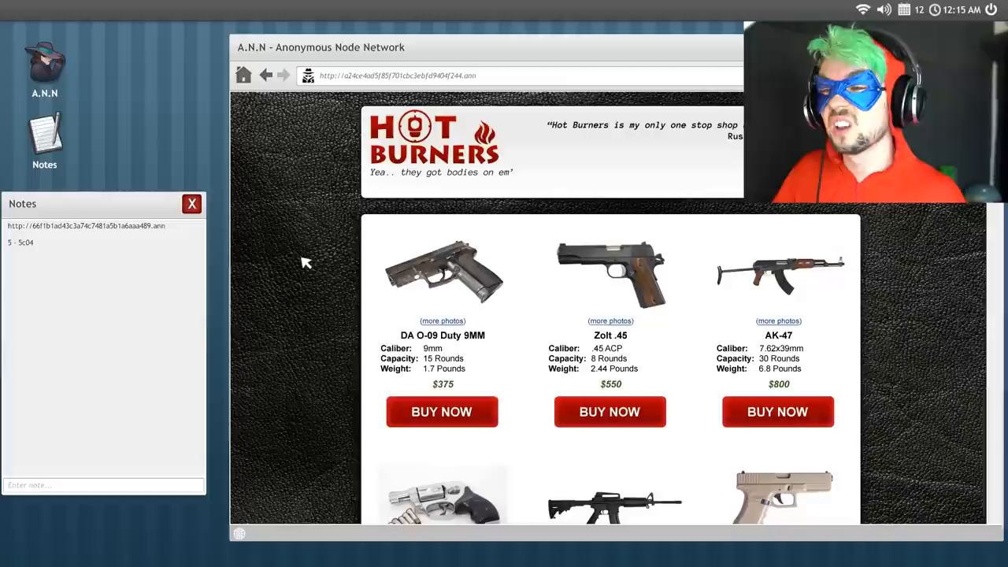
# - Scroll through the Hot Burners gun store page
pyautogui.scroll(-3)
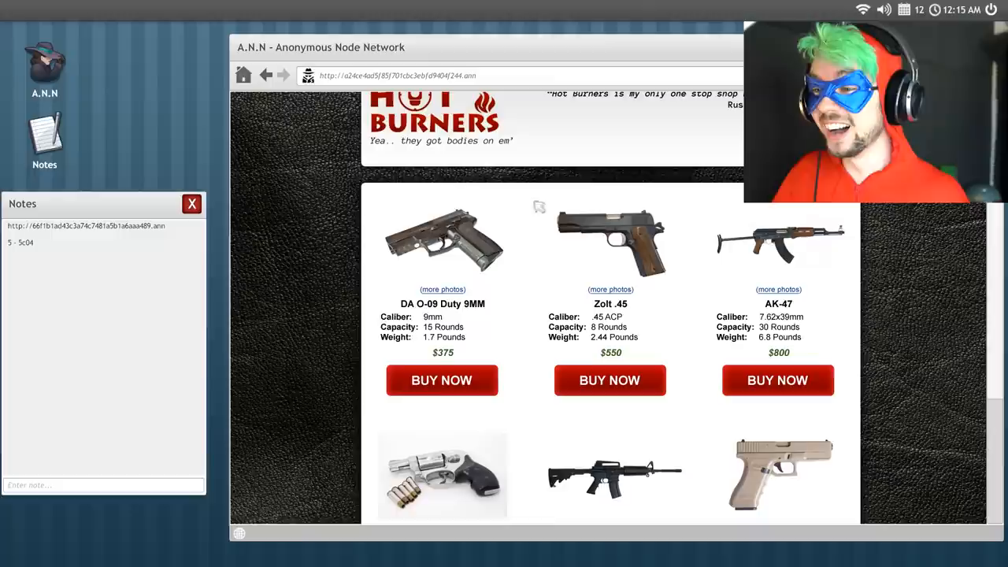
pyautogui.scroll(-3)
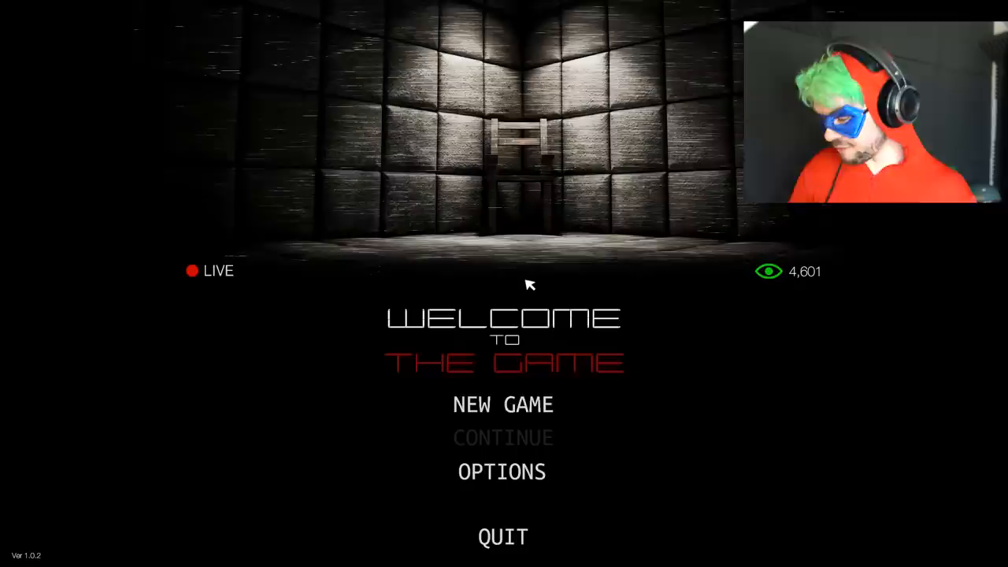
# - Start a New Game from the title menu, reaching the empty 10:00 PM desktop
pyautogui.click(502, 404)
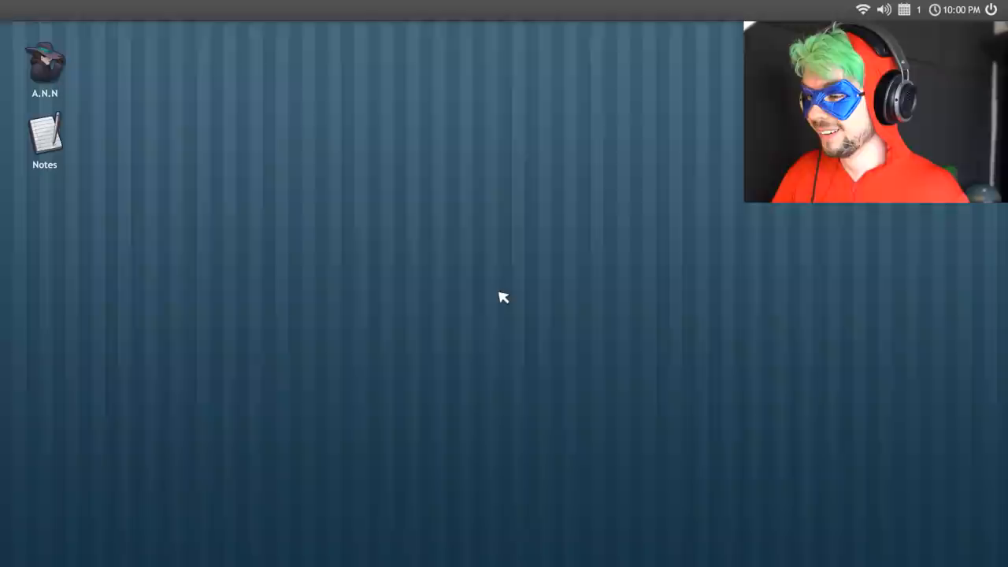
# - Launch the A.N.N browser and load its Black Hat Post home page
pyautogui.doubleClick(45, 134)
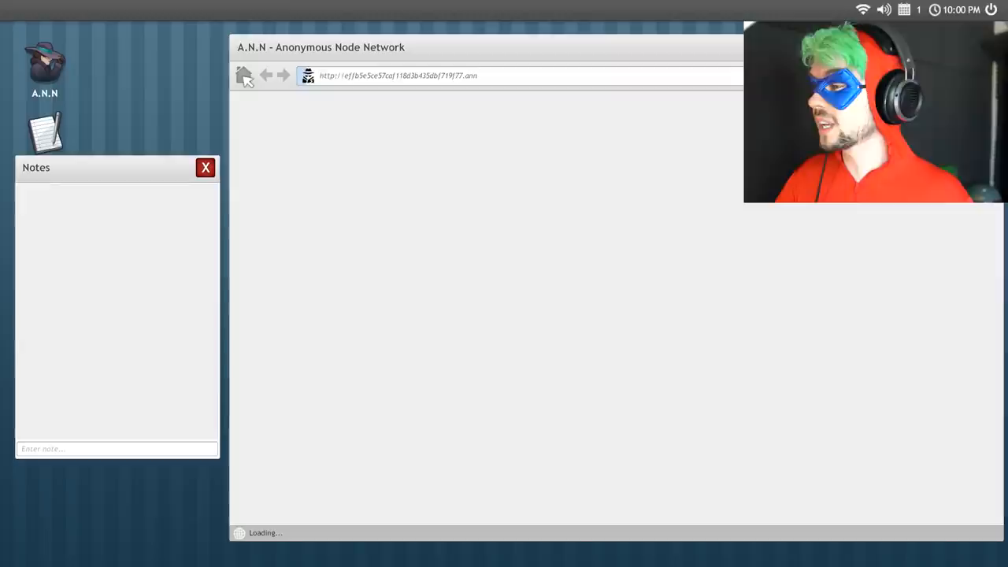
pyautogui.click(244, 75)
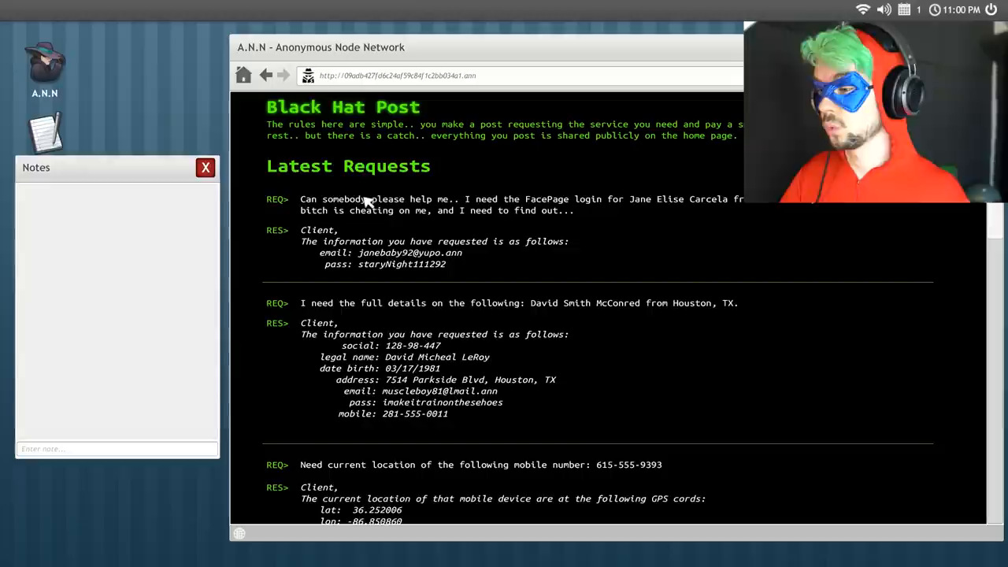
pyautogui.scroll(-3)
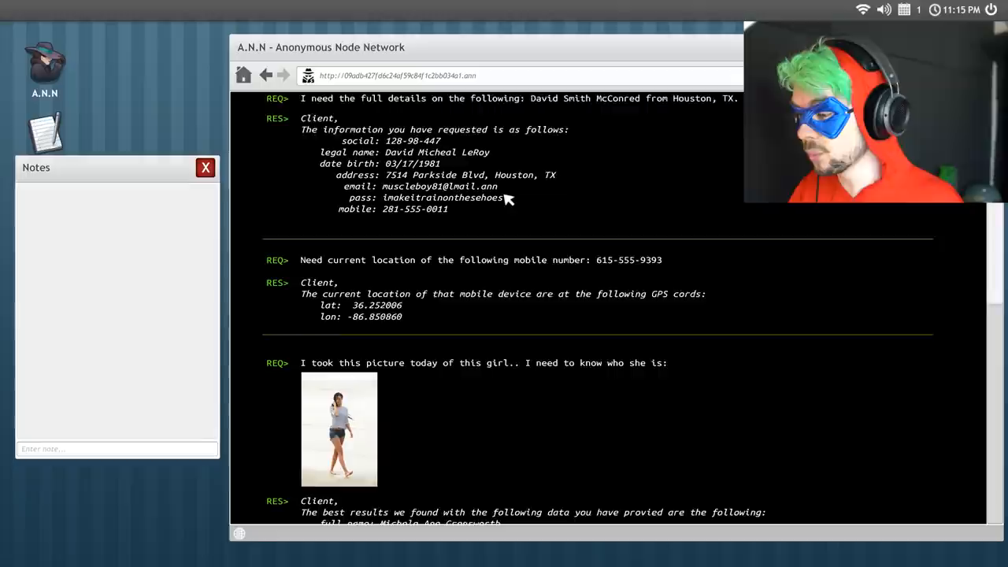
pyautogui.scroll(-3)
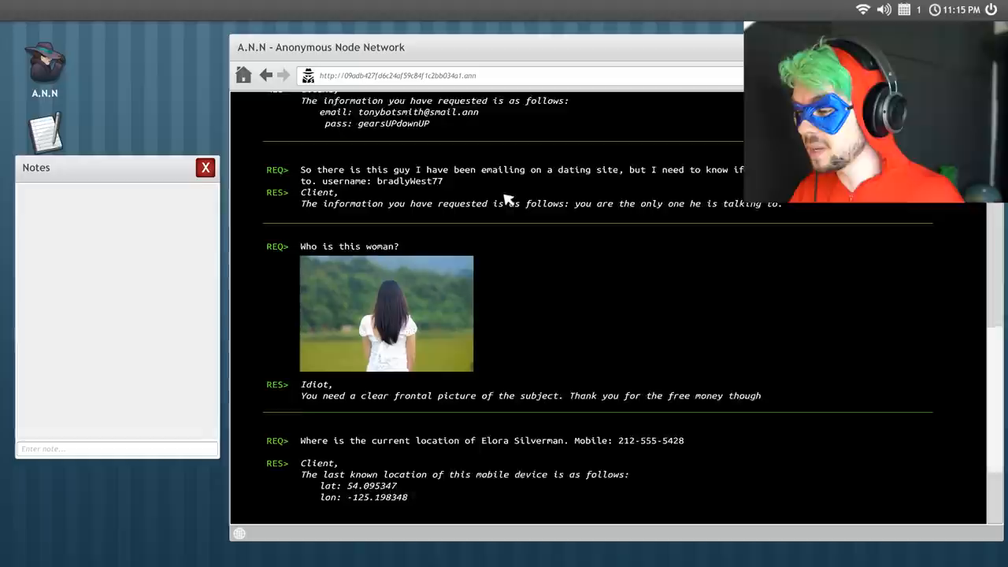
pyautogui.scroll(-3)
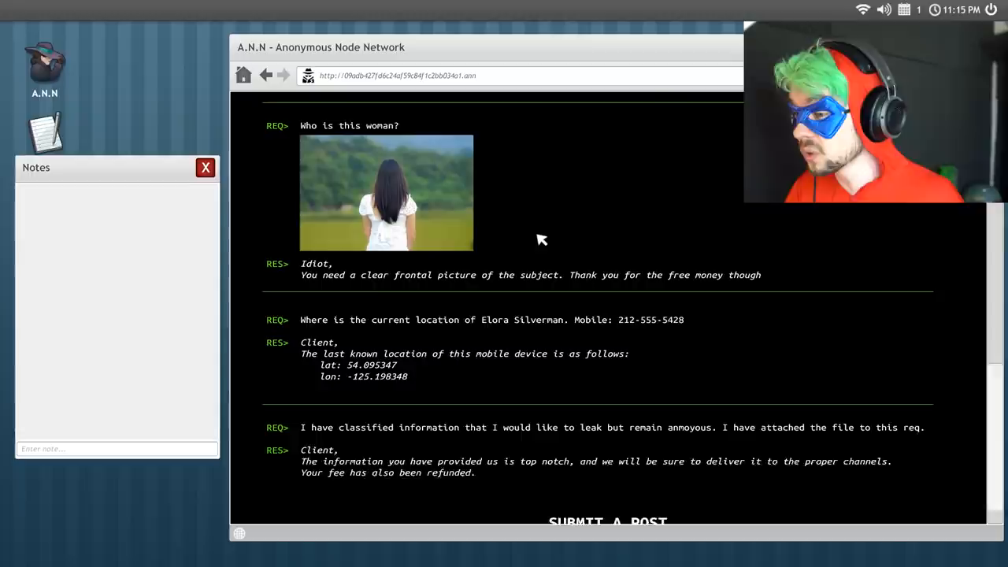
pyautogui.scroll(-3)
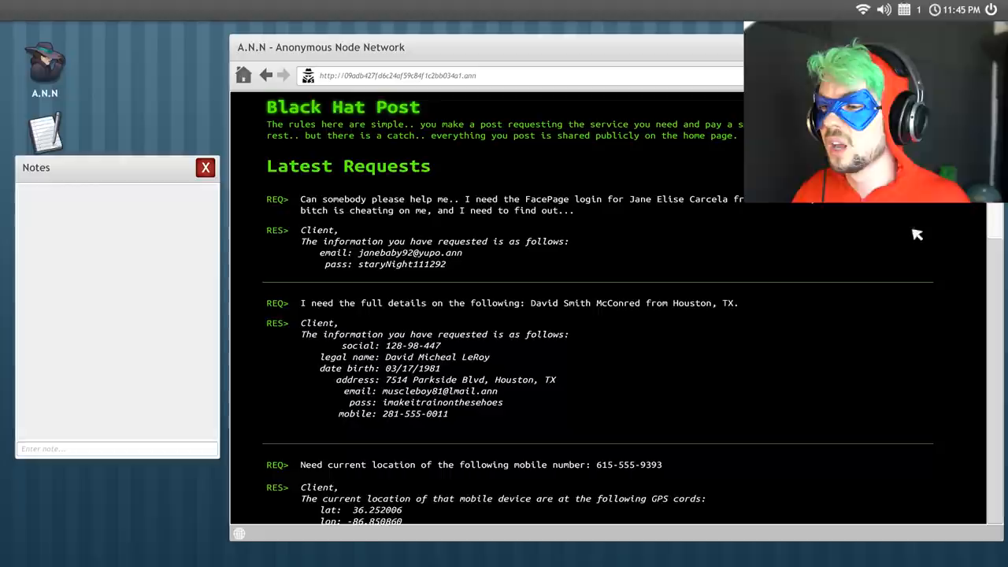
# - Scroll the Black Hat Post page and follow a link to the shadow web gateway
pyautogui.scroll(-3)
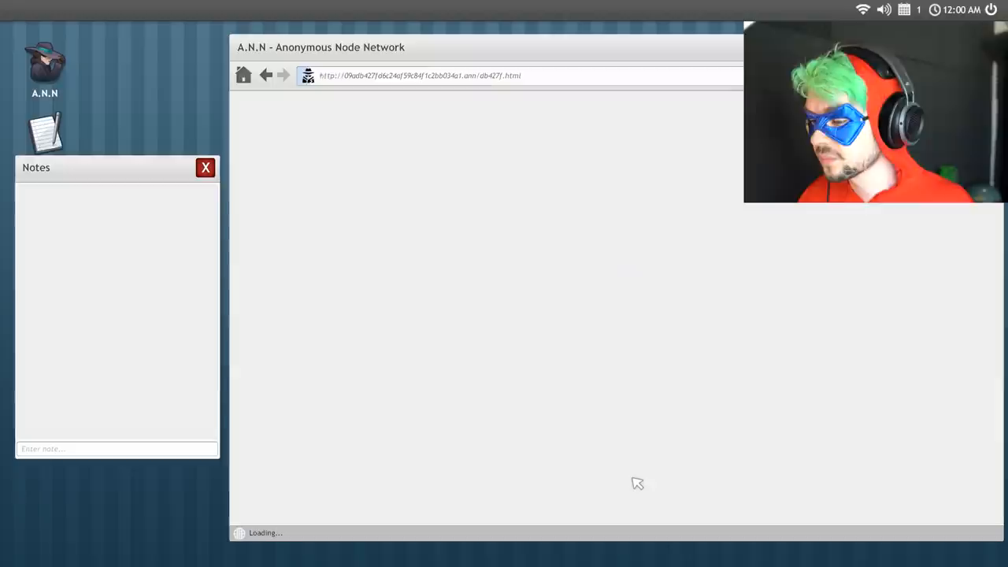
pyautogui.click(244, 75)
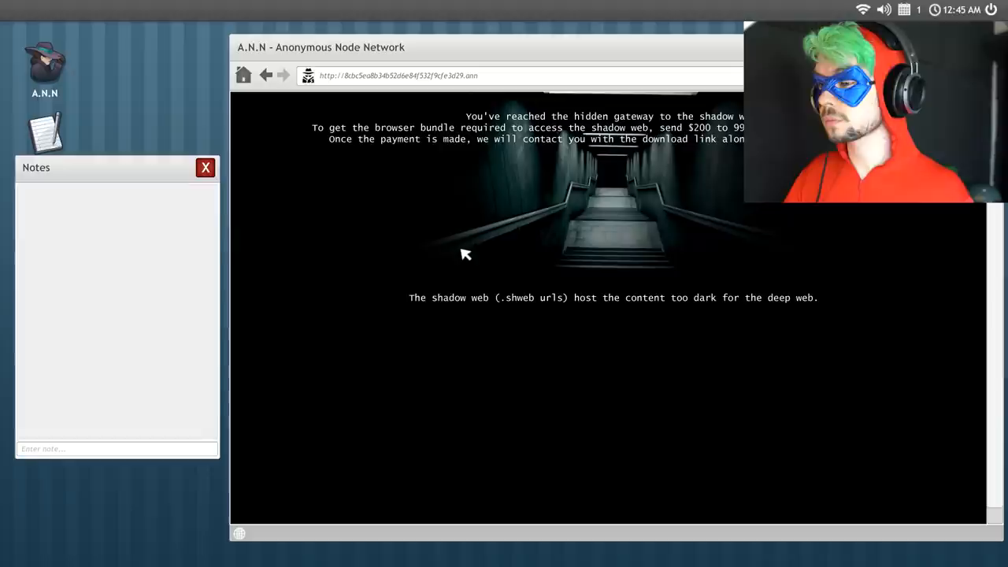
pyautogui.moveTo(453, 230)
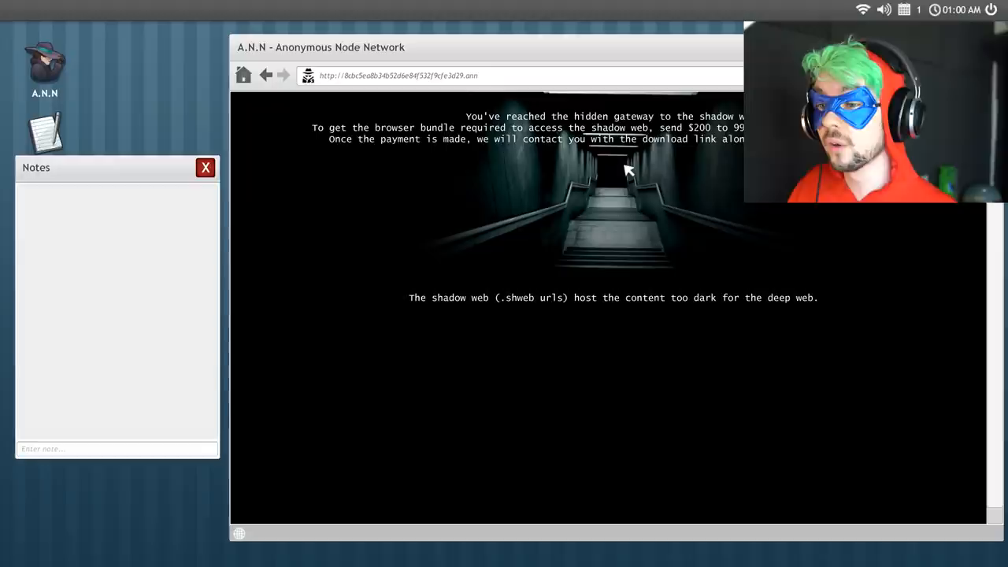
# - Leave the shadow web gateway for Father Donald's bonfire sermon page
pyautogui.click(266, 74)
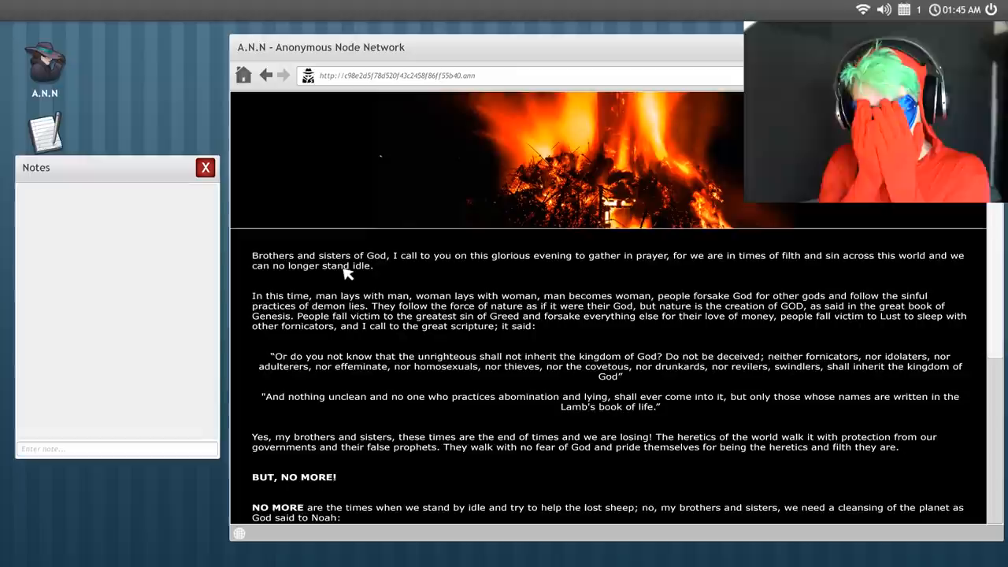
pyautogui.scroll(-3)
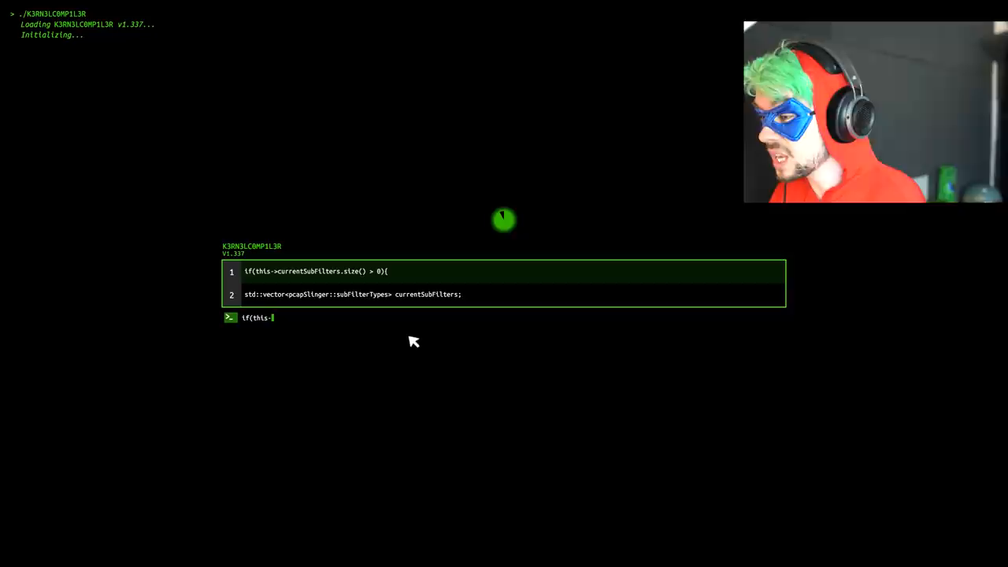
# - Enter the K3RN3LC0MP1L3R code lines 'currentSubF' and 'std::vec' to end the hack
pyautogui.write('currentSubF')
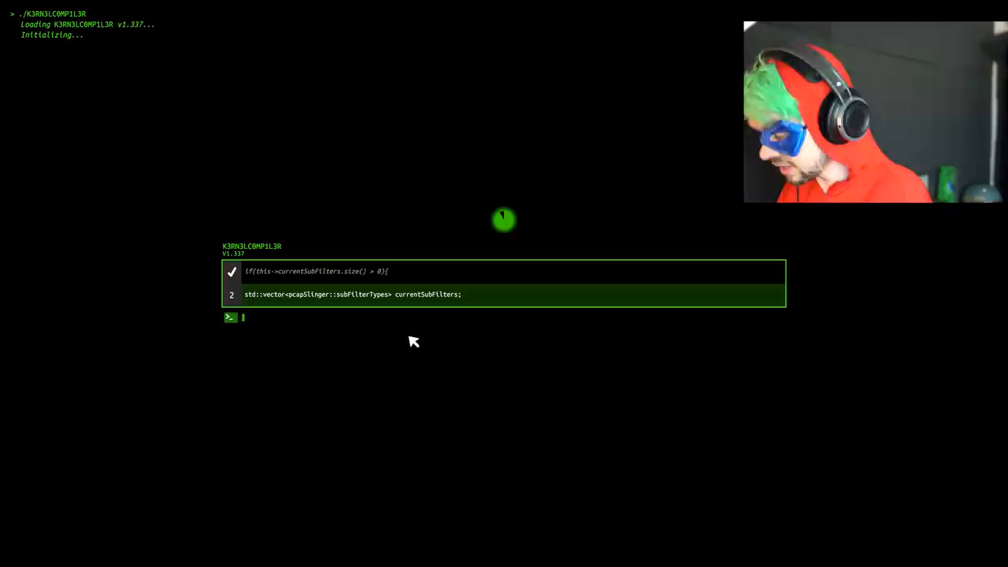
pyautogui.write('std::vec')
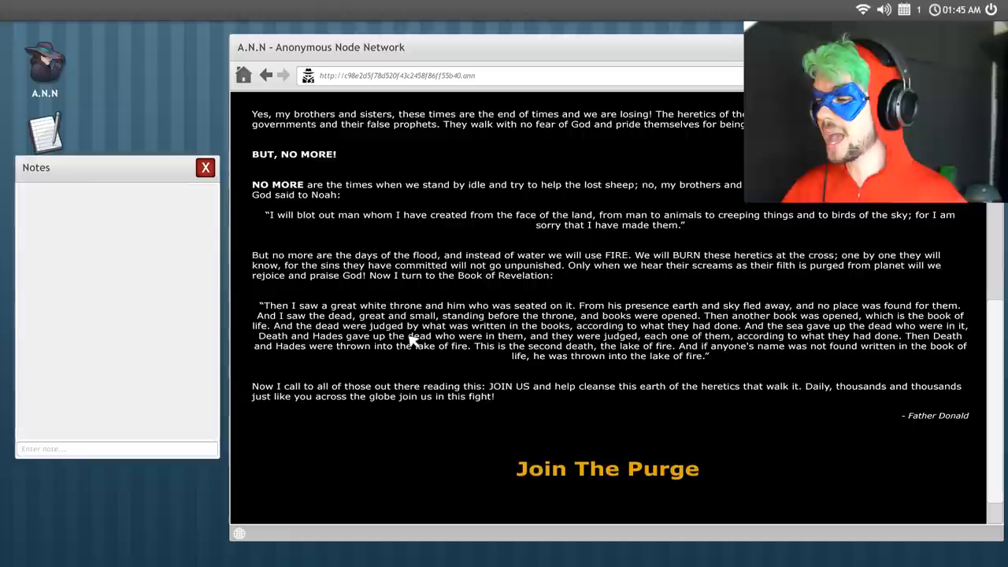
# - Try the Join The Purge link and another site, then return to The Deep Wiki I list
pyautogui.click(607, 468)
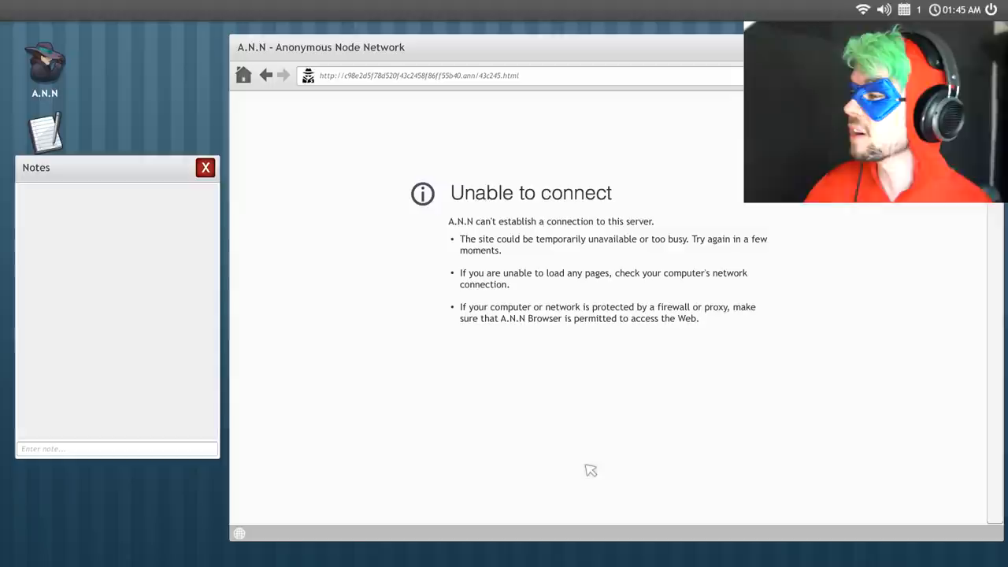
pyautogui.click(266, 75)
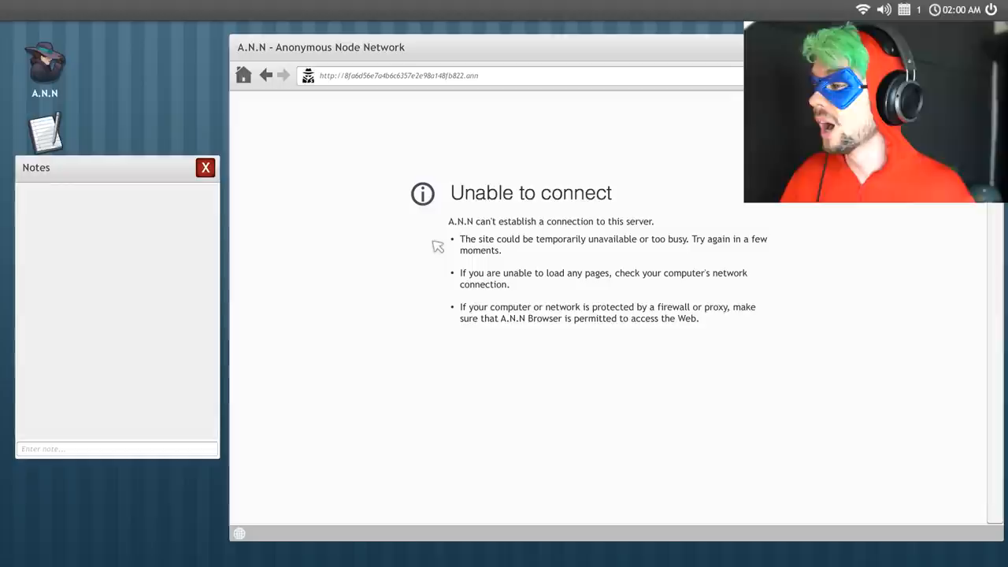
pyautogui.click(265, 75)
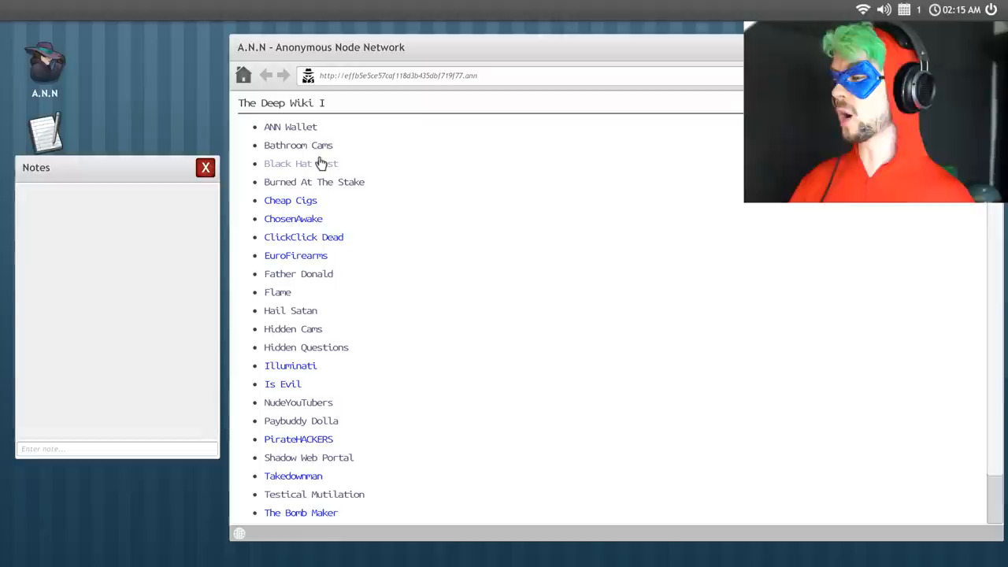
# - Open the hacker blog from The Deep Wiki I and scroll through its exploit posts
pyautogui.click(297, 163)
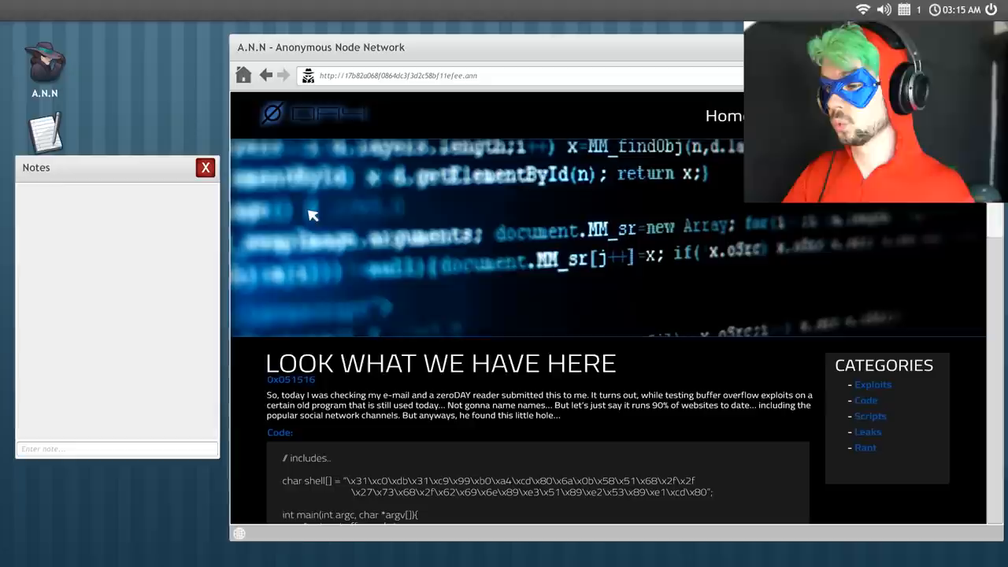
pyautogui.scroll(-3)
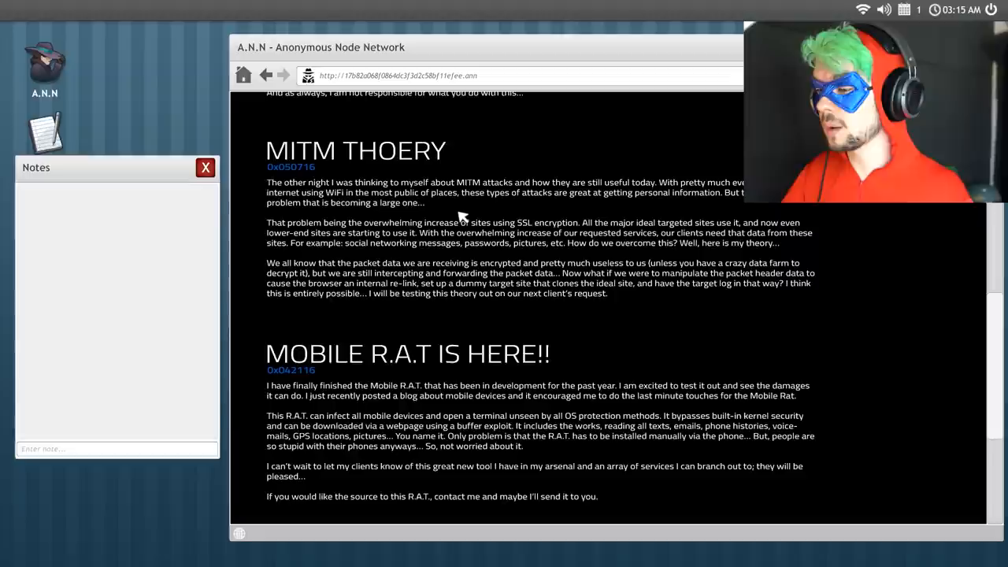
pyautogui.scroll(-3)
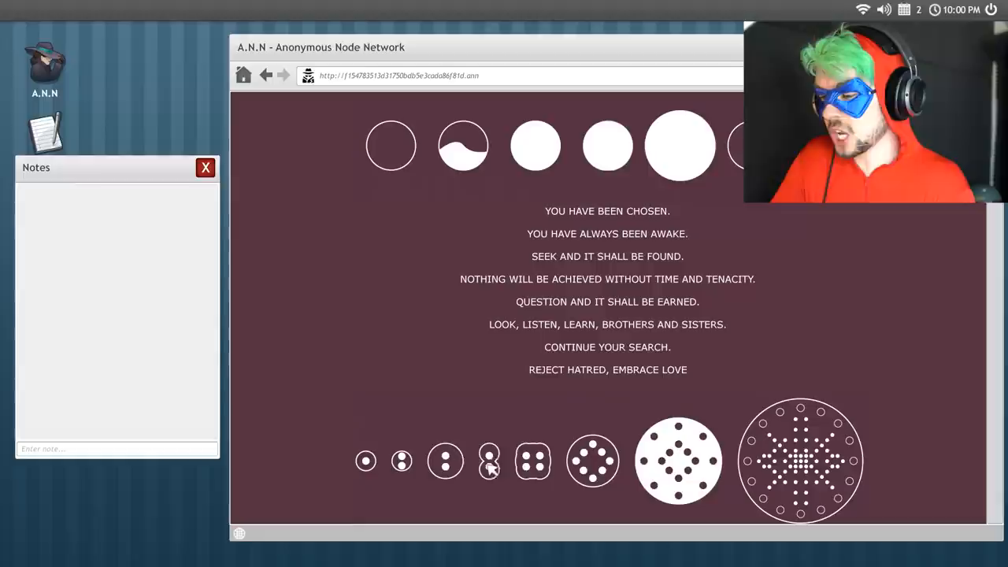
# - Check a dot symbol on the ChosenAwake page for clues, then scroll to the symbol rows
pyautogui.click(607, 145)
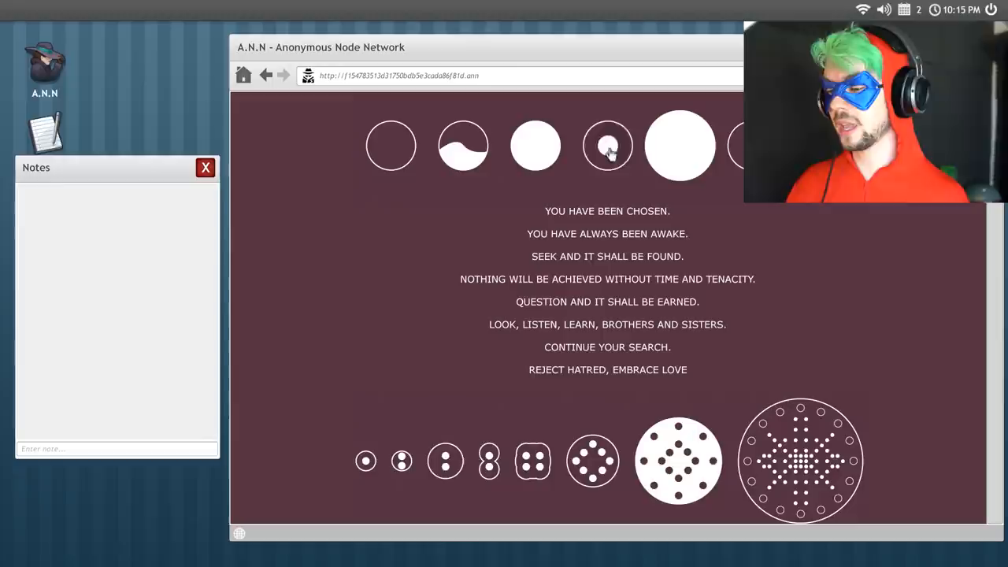
pyautogui.scroll(-3)
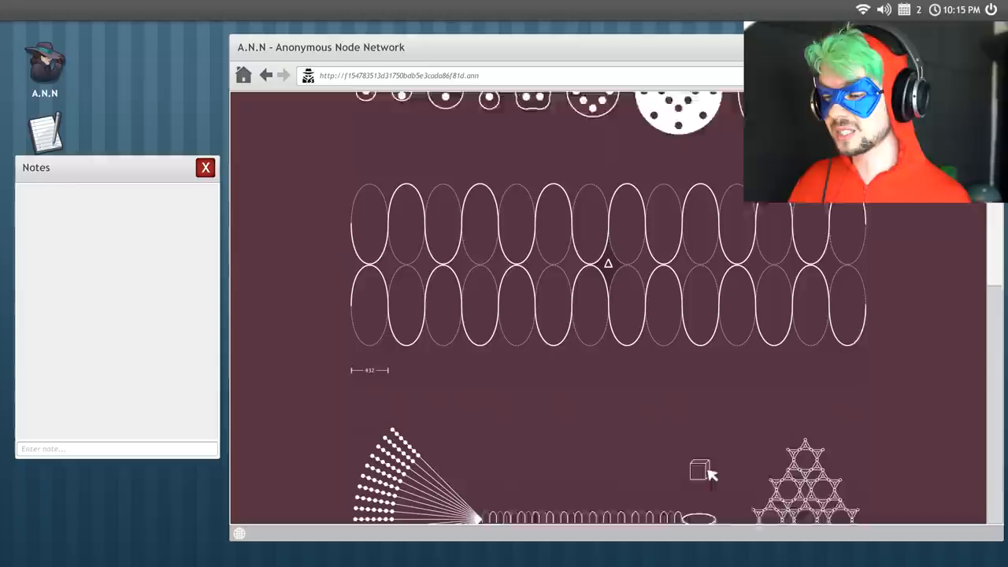